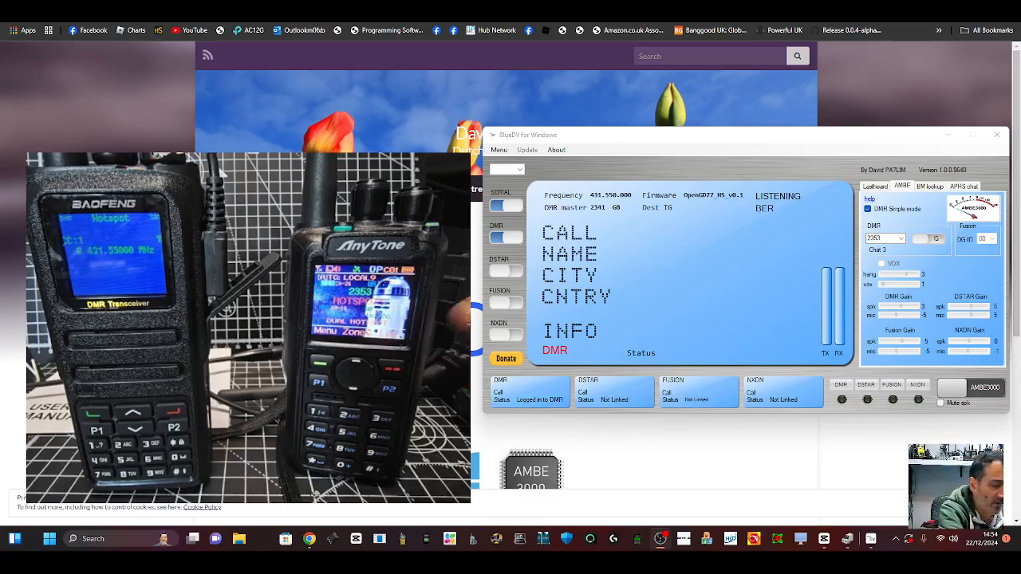
mouse_move(693, 129)
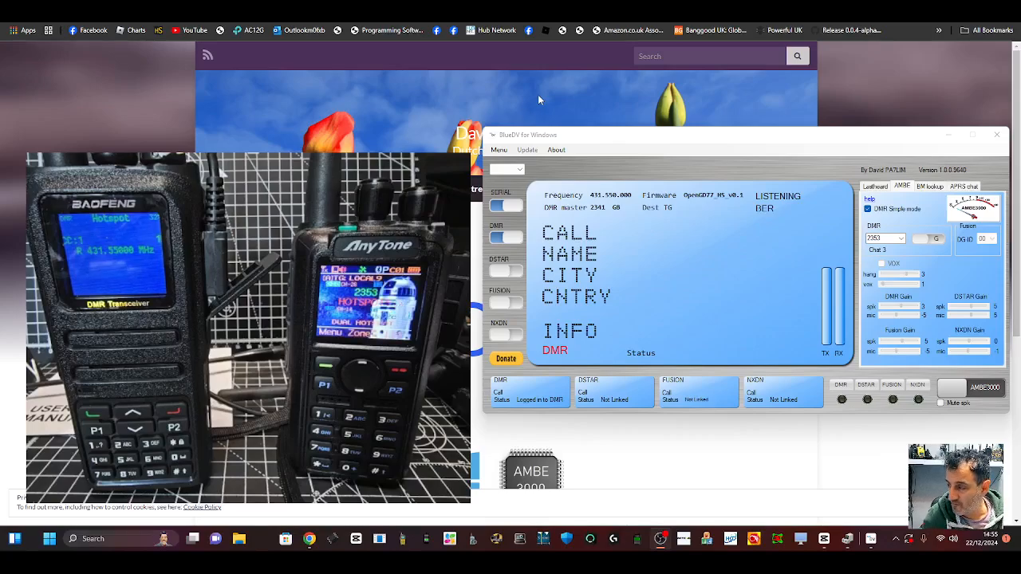
mouse_move(621, 379)
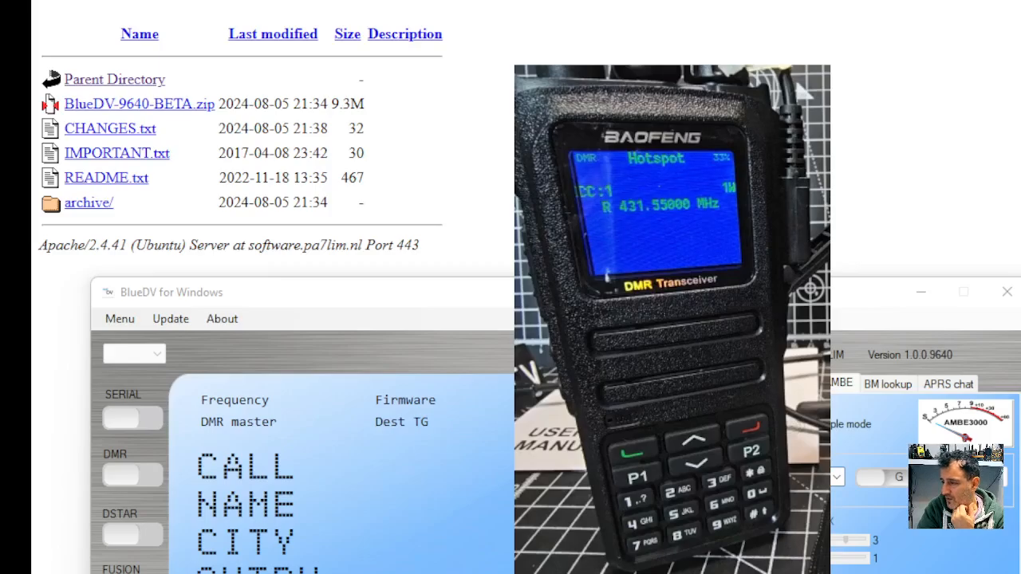
mouse_move(141, 120)
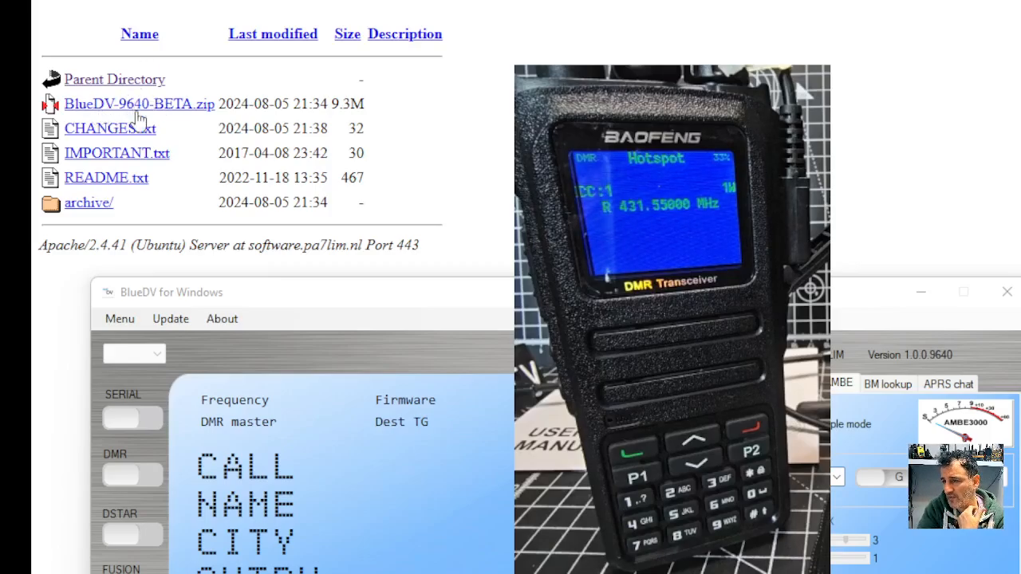
mouse_move(140, 104)
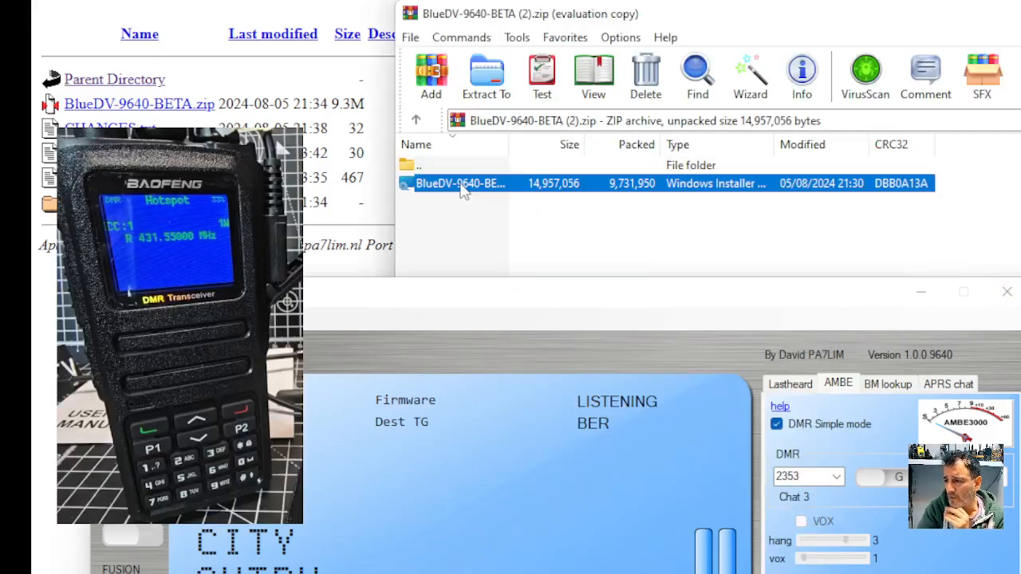
Launch the BlueDV installer from the archive and abandon the setup wizard
double_click(461, 184)
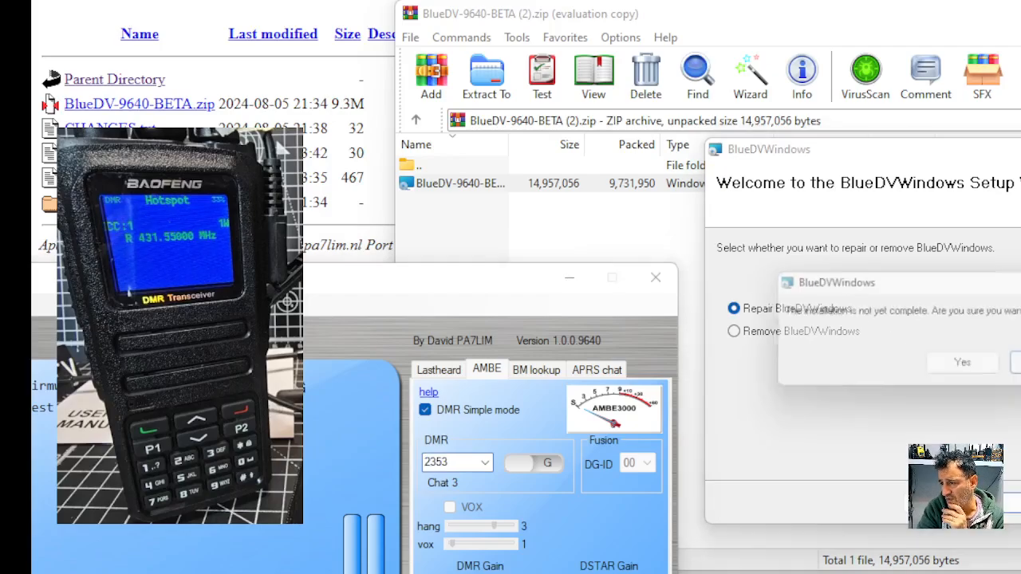
click(960, 362)
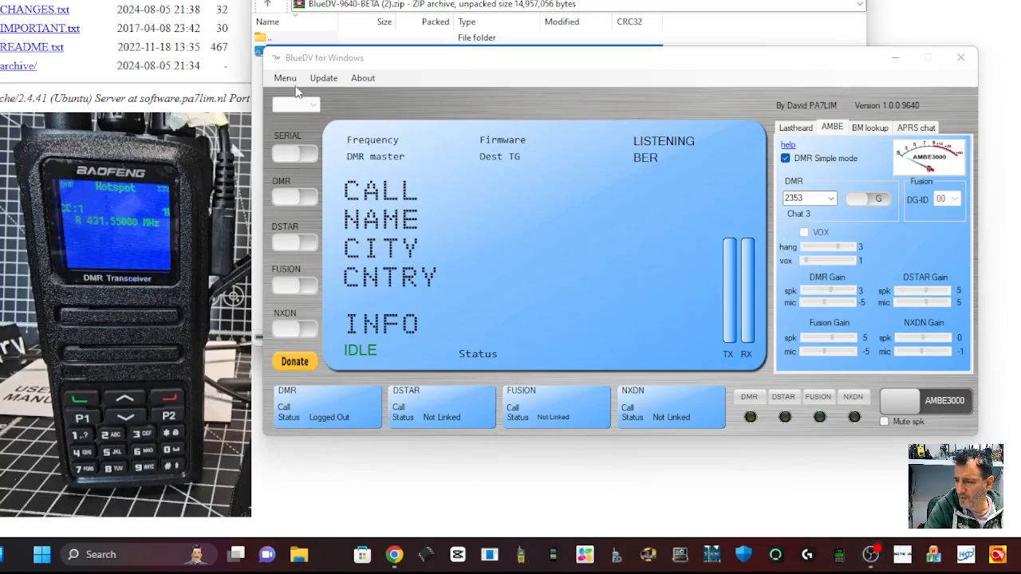
In Setup, configure COM23, frequency 431550000, DMR type BM and Brandmeister master 2341 GB
click(284, 77)
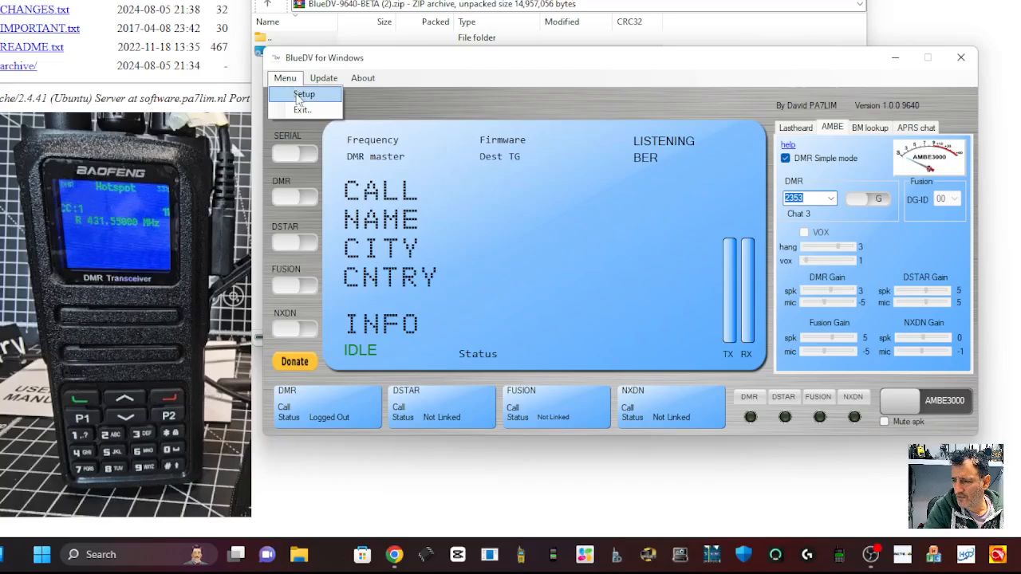
click(303, 94)
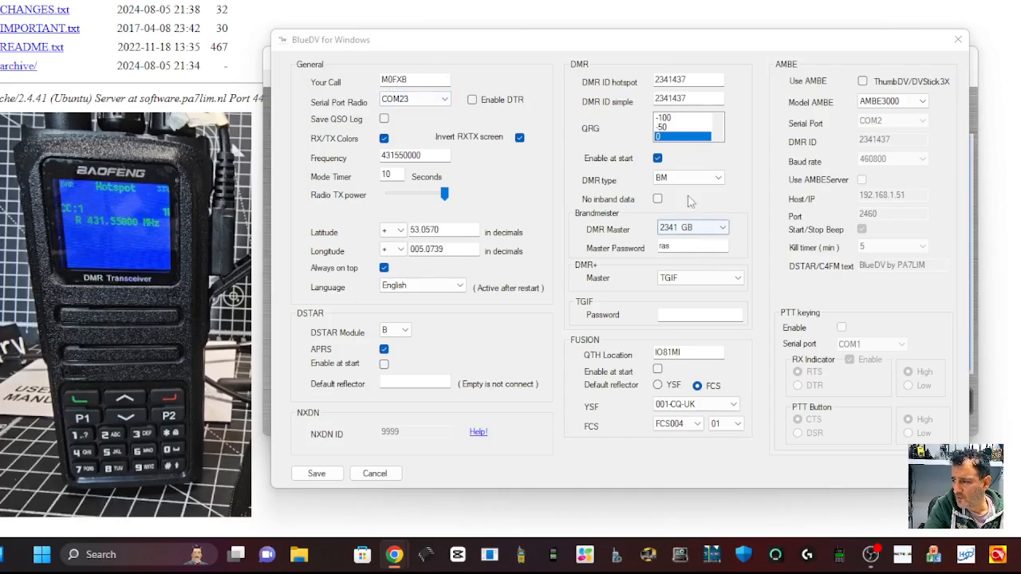
click(716, 179)
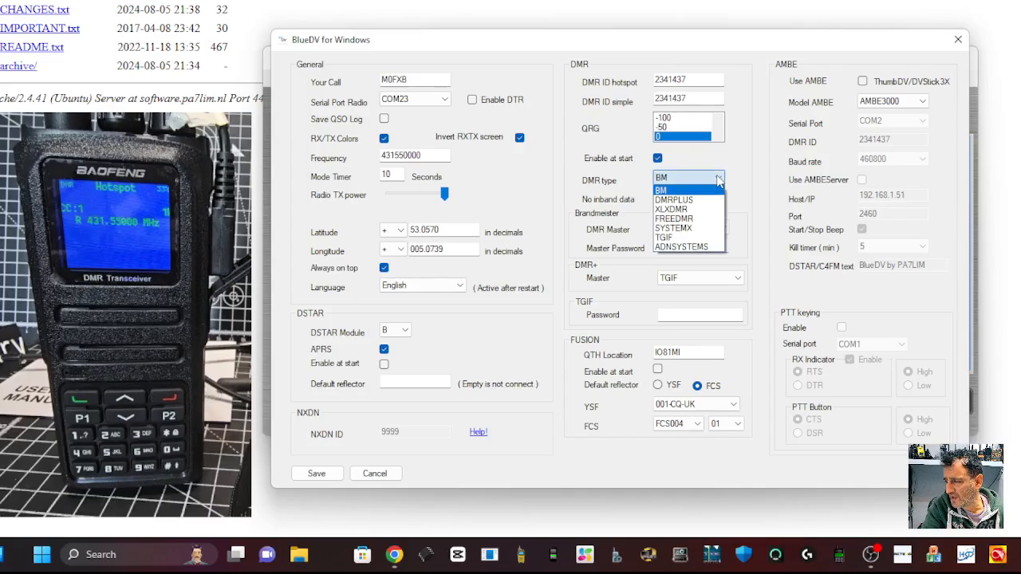
click(660, 188)
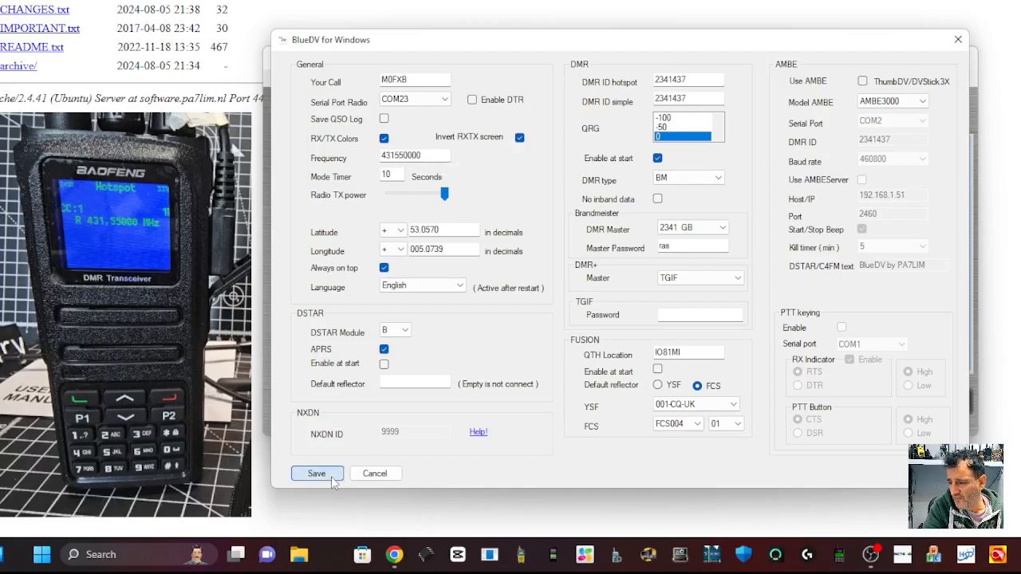
Save the setup and switch DMR mode on, showing 431.550.000 and master 2341 GB
click(315, 473)
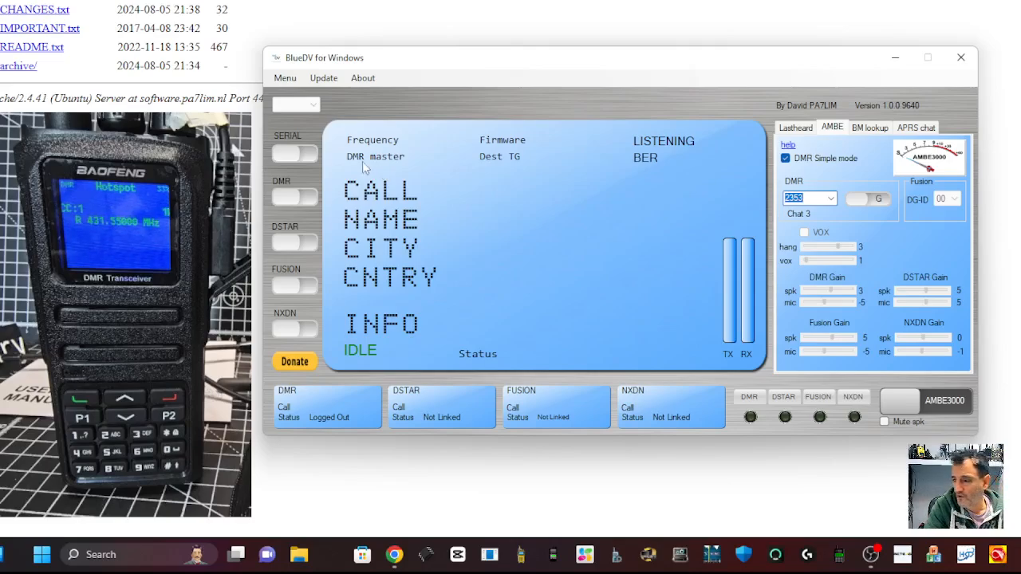
mouse_move(254, 138)
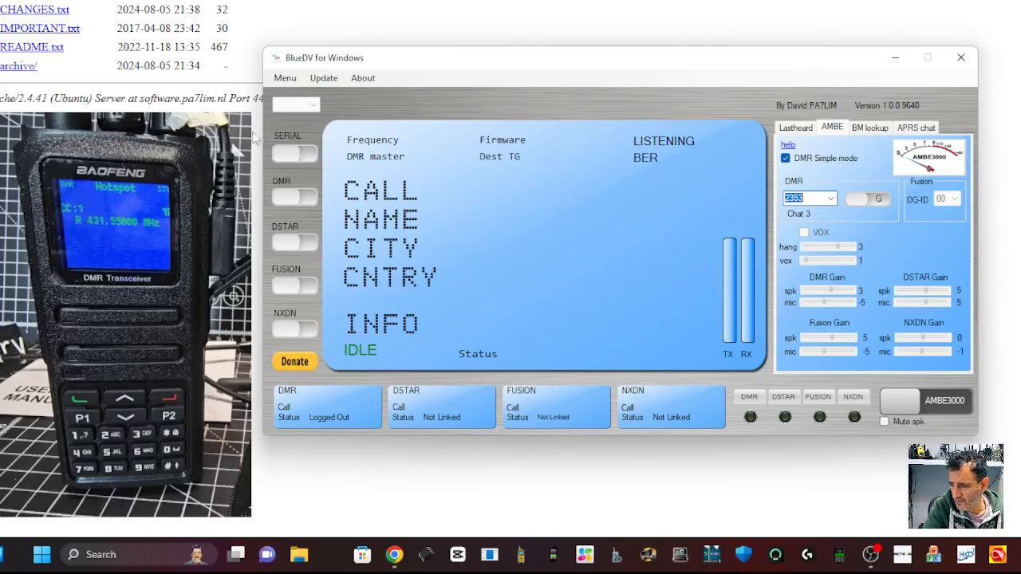
click(290, 196)
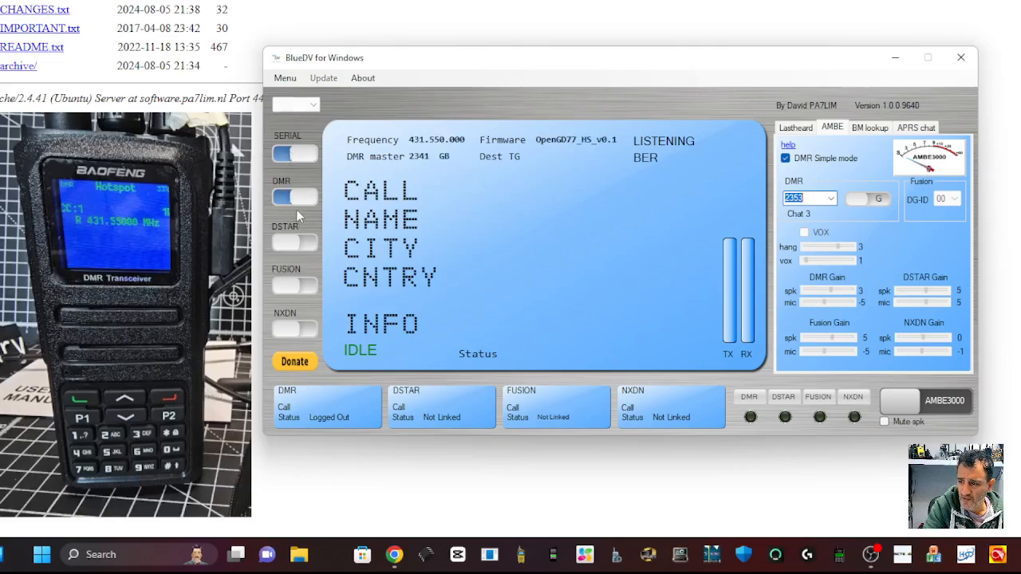
mouse_move(316, 434)
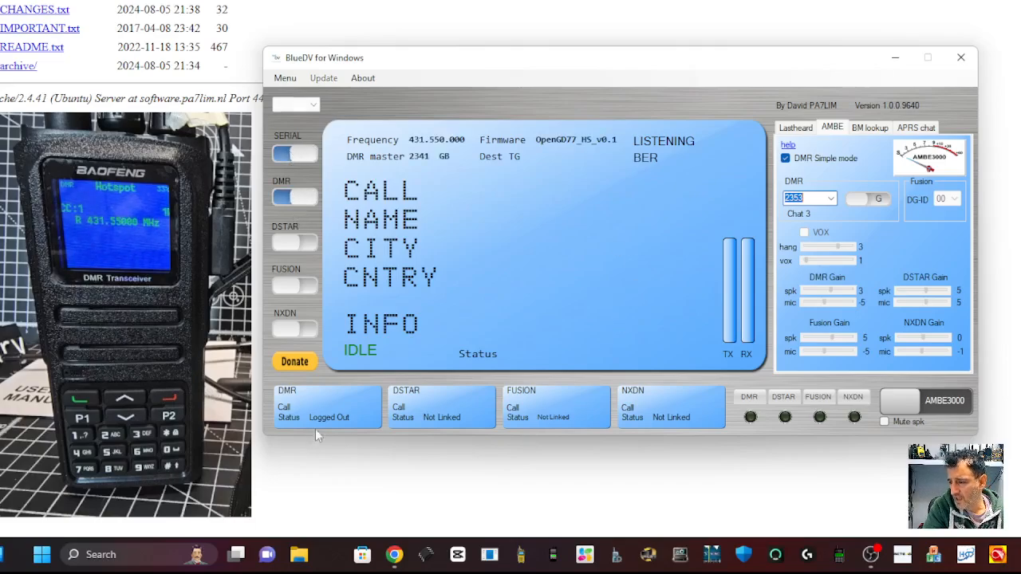
mouse_move(311, 375)
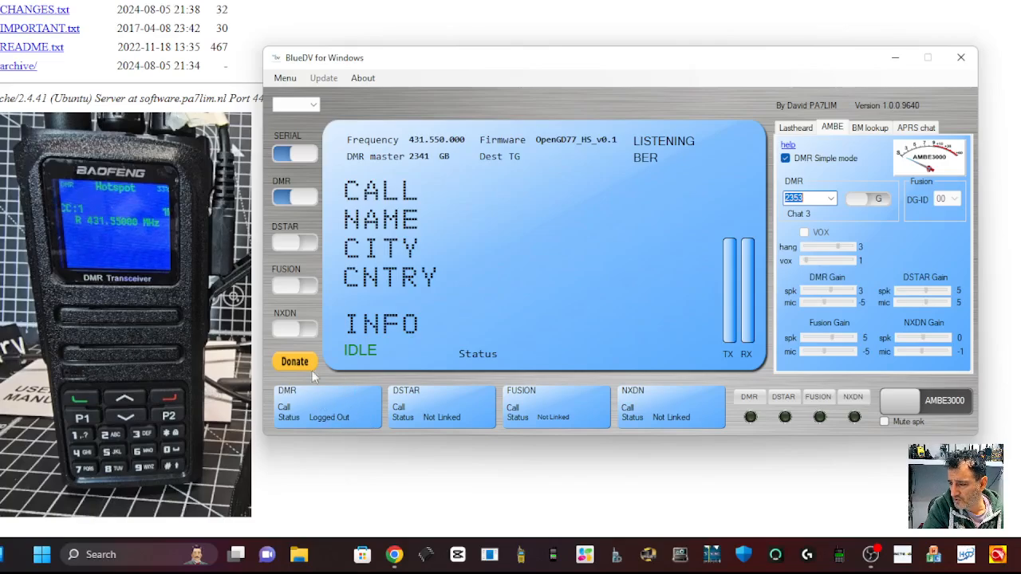
mouse_move(310, 290)
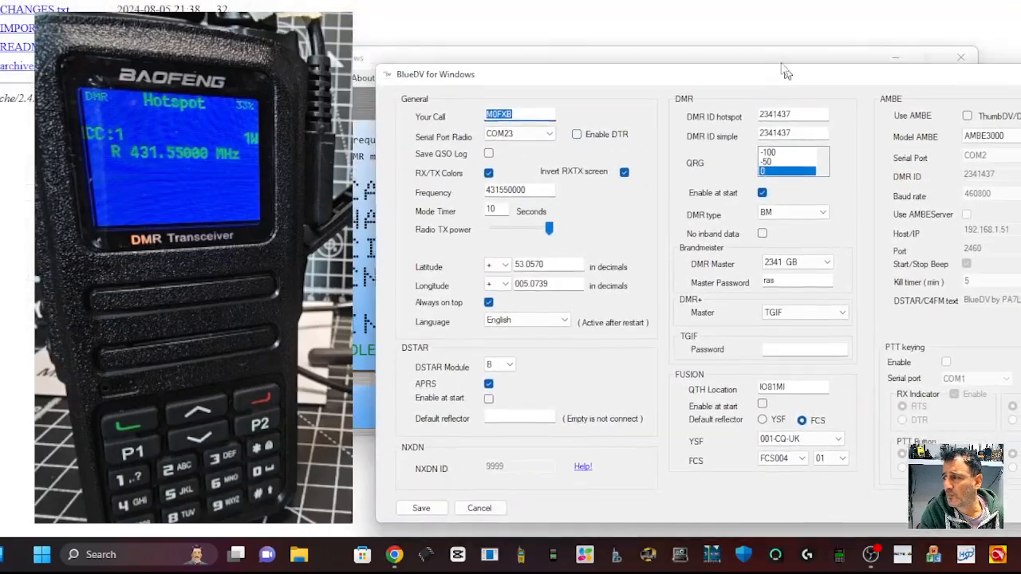
Close the reopened setup dialog after reviewing the saved values
click(421, 507)
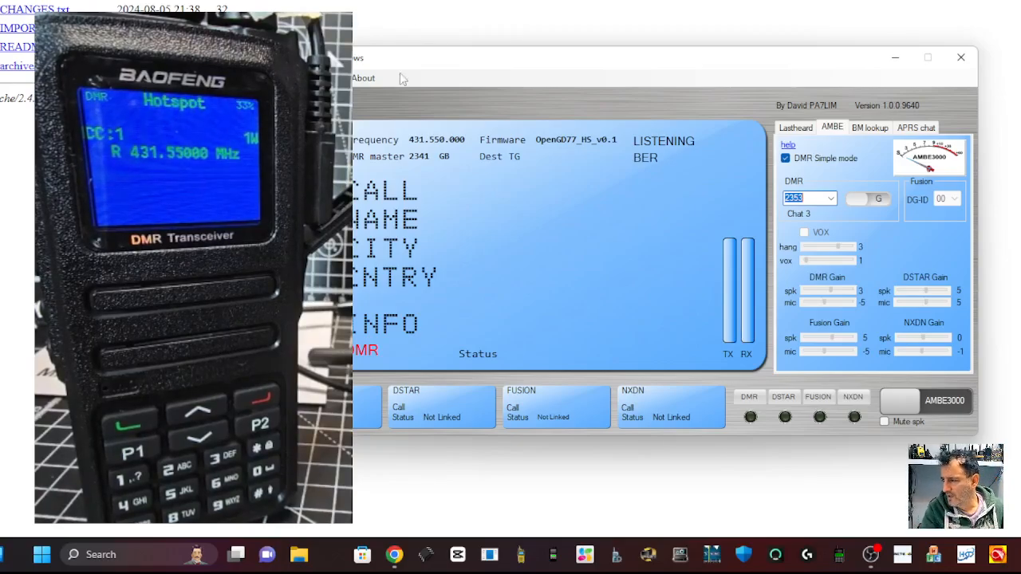
mouse_move(838, 395)
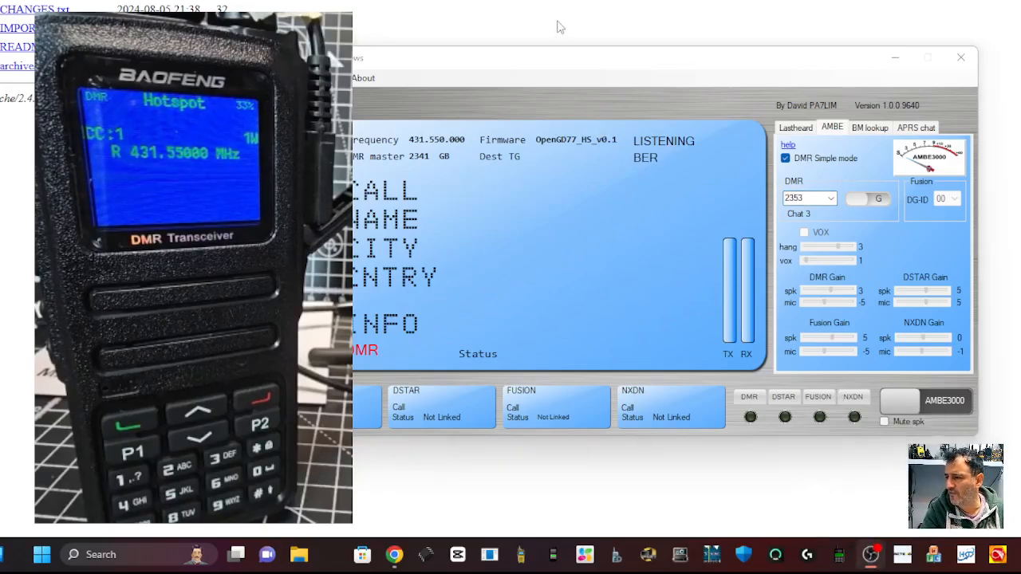
Show the Lastheard list of recently heard DMR stations
click(794, 127)
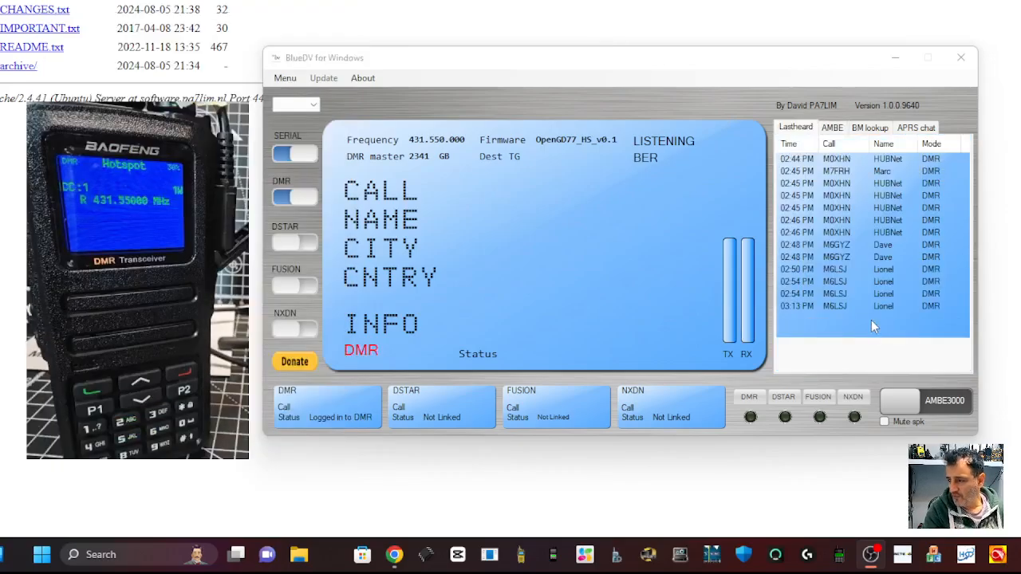
mouse_move(874, 325)
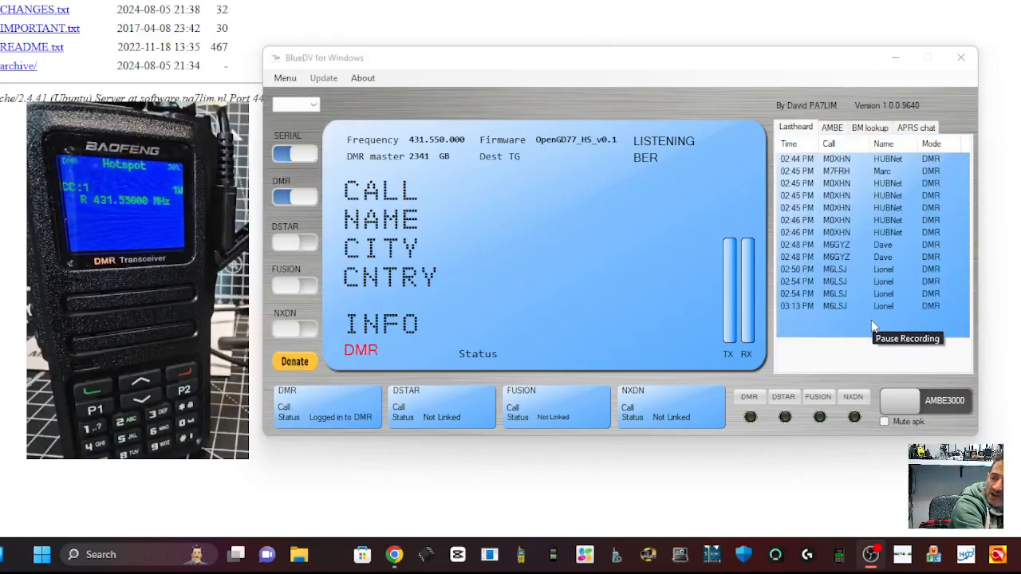